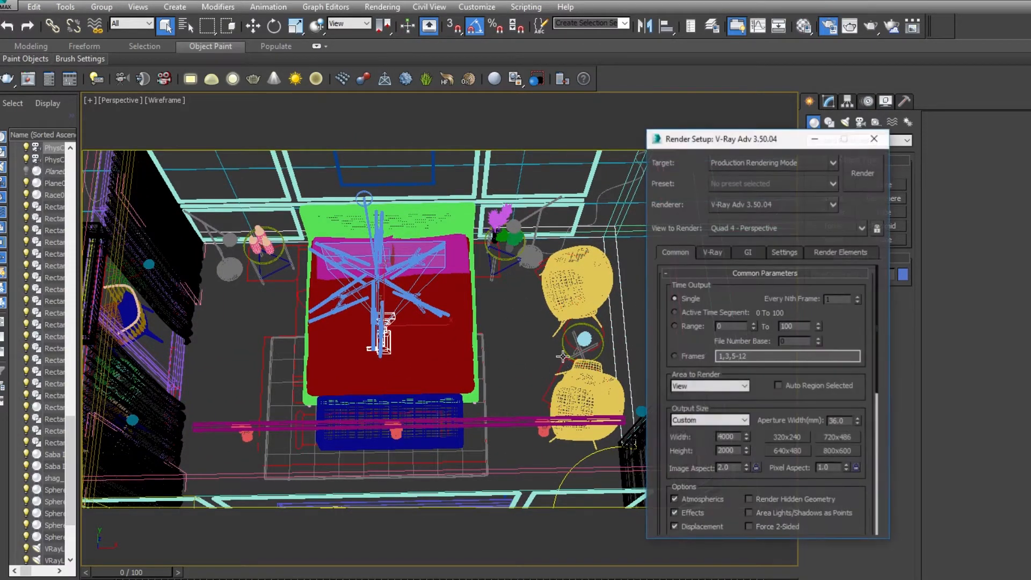
# Step: Open the V-Ray camera settings to switch the render to a spherical 360° view
pyautogui.moveTo(718, 139); pyautogui.dragTo(702, 74)
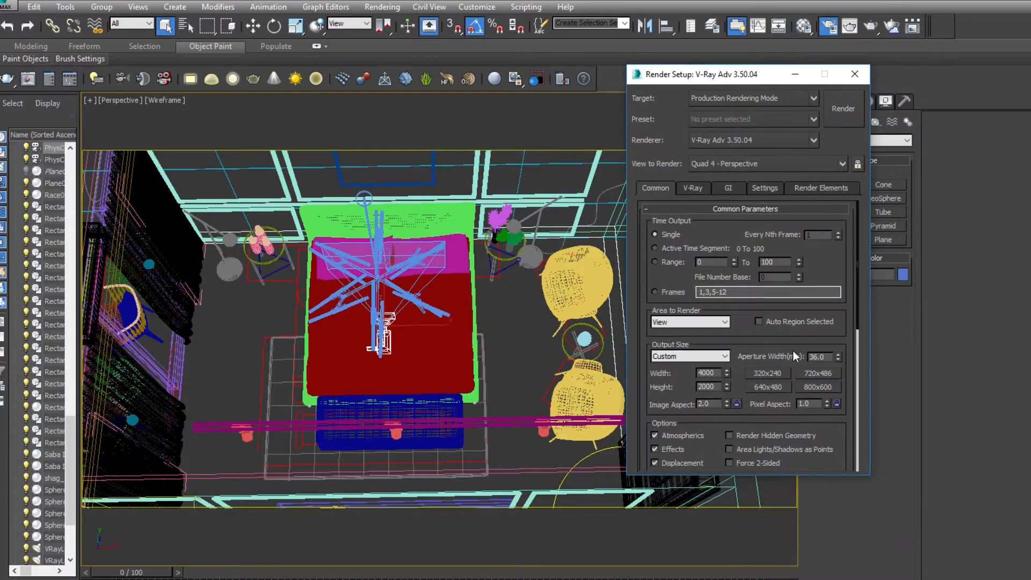
pyautogui.click(692, 188)
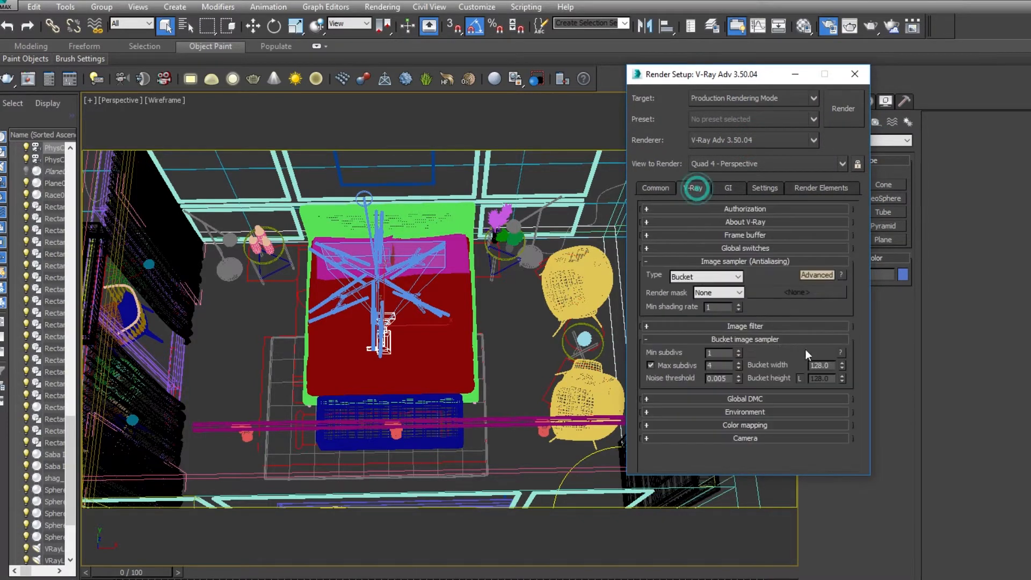
pyautogui.click(745, 424)
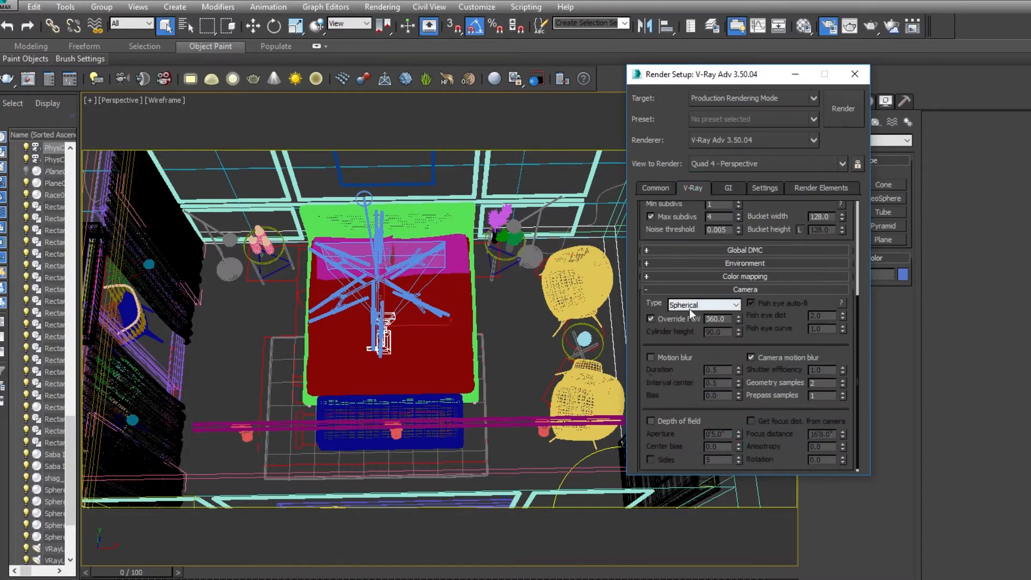
pyautogui.moveTo(677, 322)
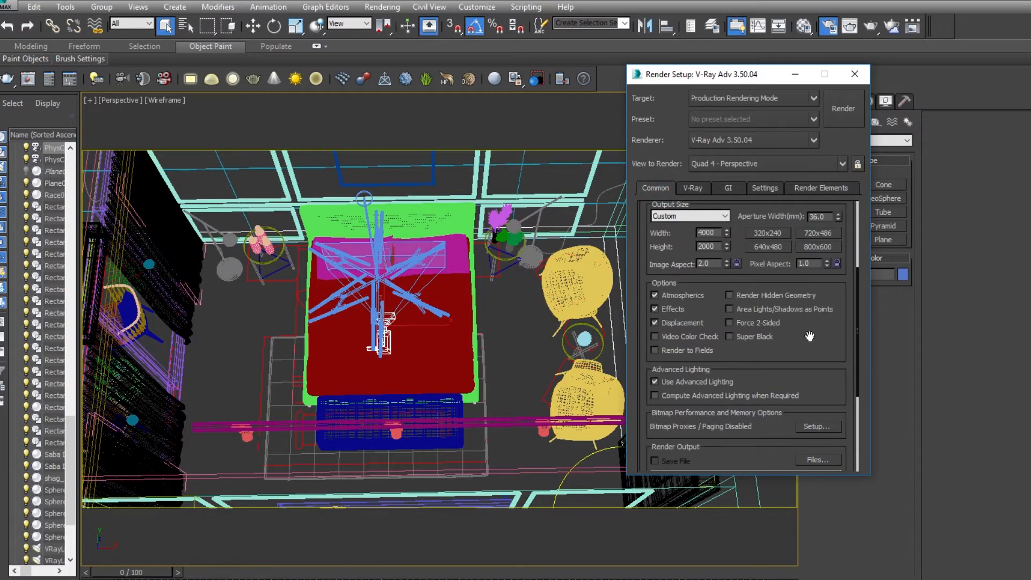
# Step: Set the output size to 4000×2000 and render the spherical panorama
pyautogui.scroll(3)
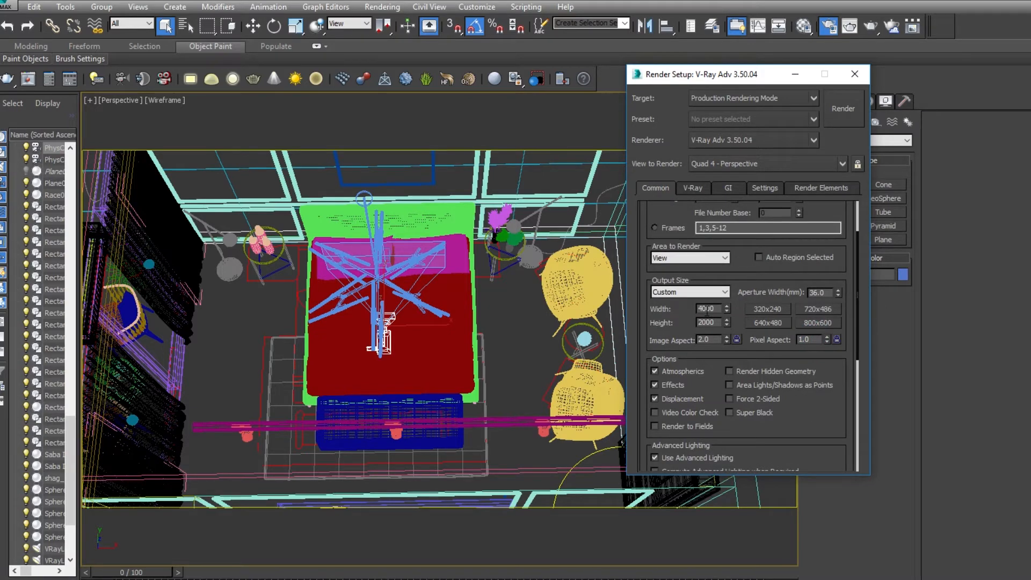
pyautogui.tripleClick(708, 308)
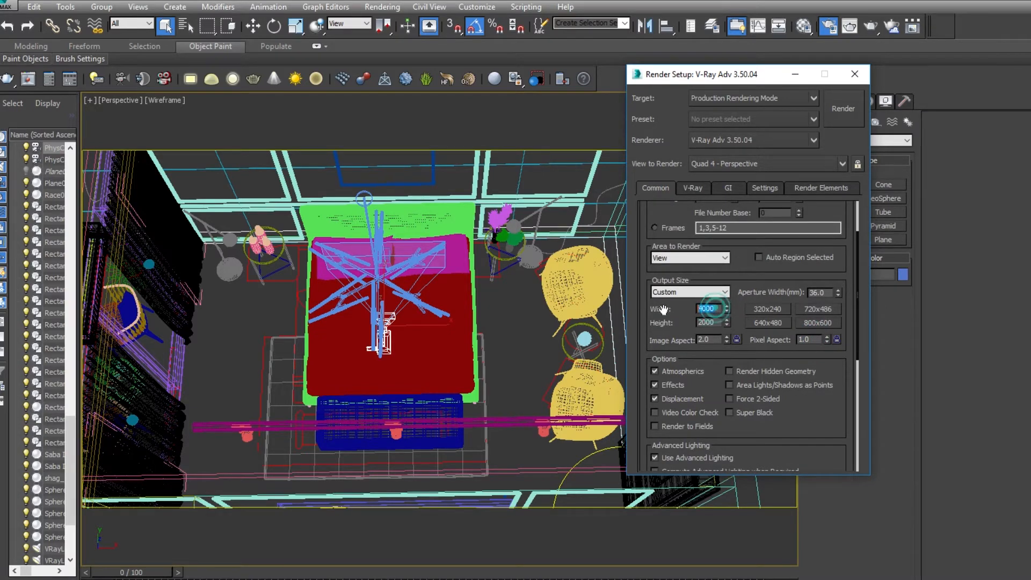
pyautogui.click(709, 322)
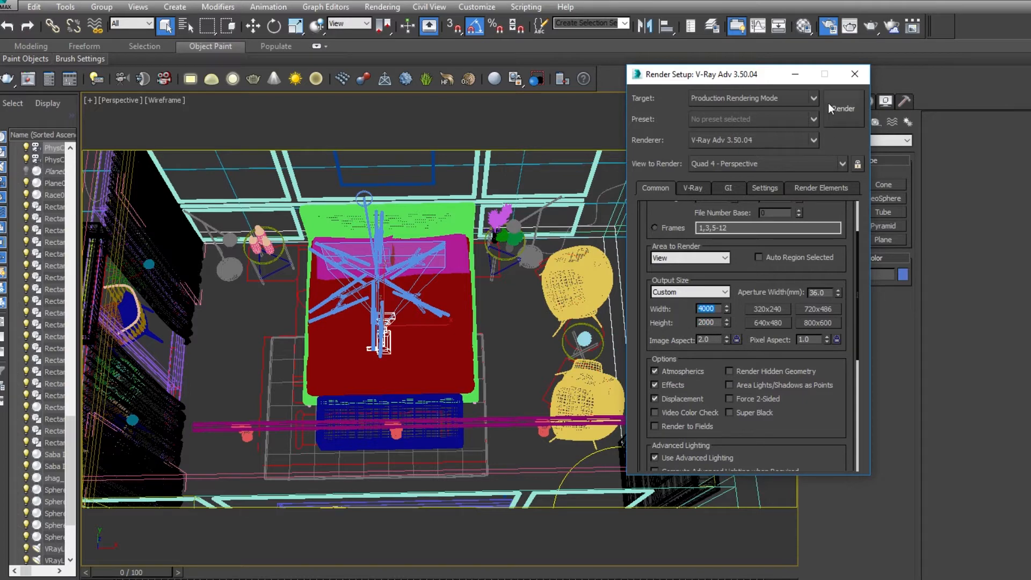
pyautogui.click(841, 109)
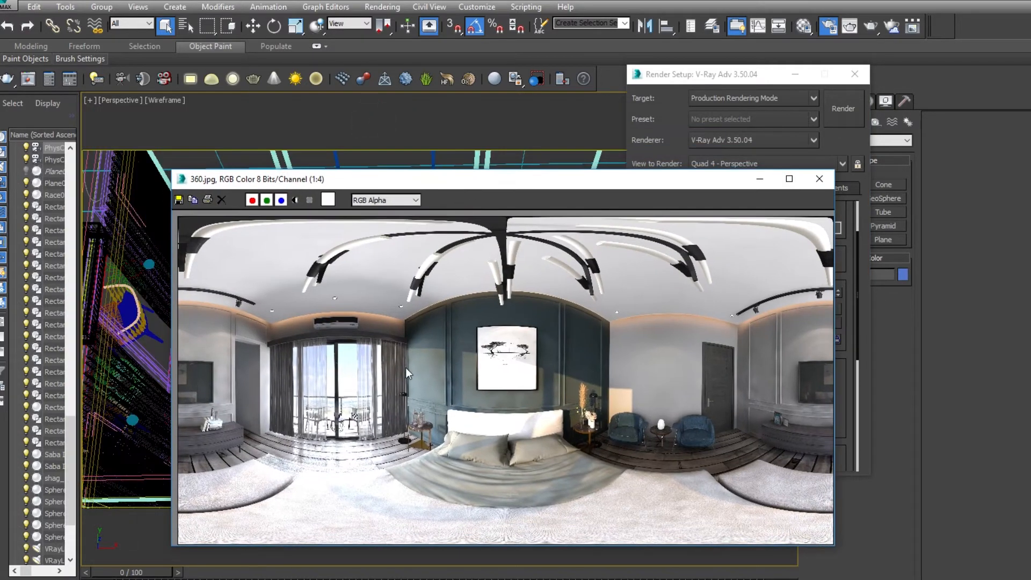
pyautogui.moveTo(464, 446)
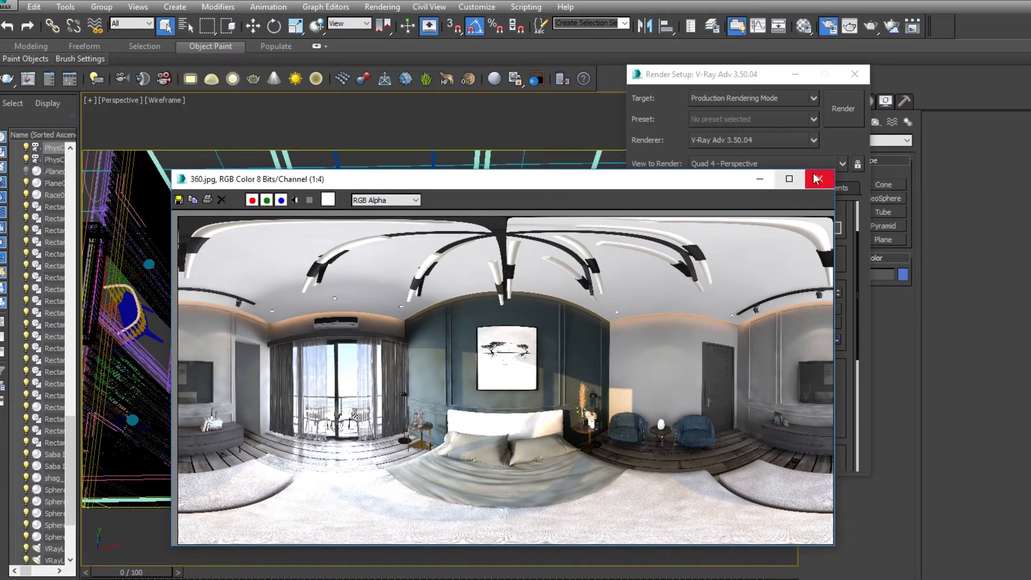
# Step: Close the 360.jpg rendered panorama window
pyautogui.click(818, 179)
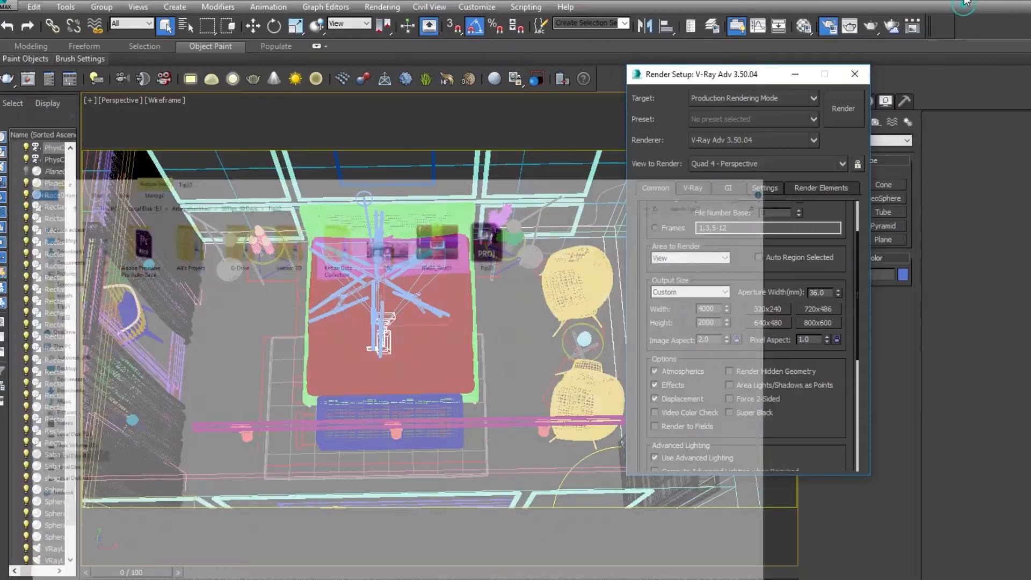
# Step: Load the Corona Panorama Exporter script and browse for its output path
pyautogui.click(525, 6)
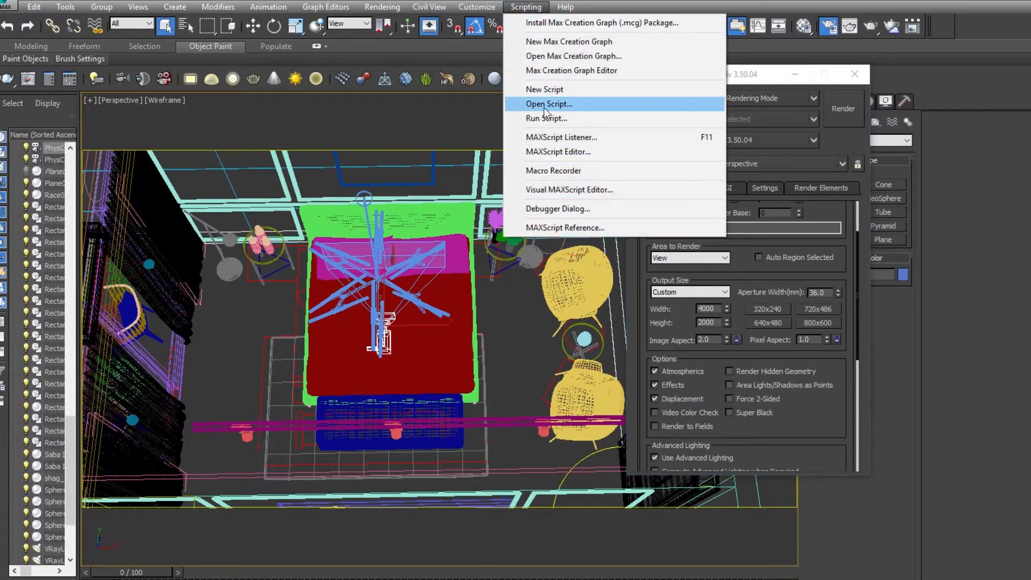
pyautogui.click(549, 104)
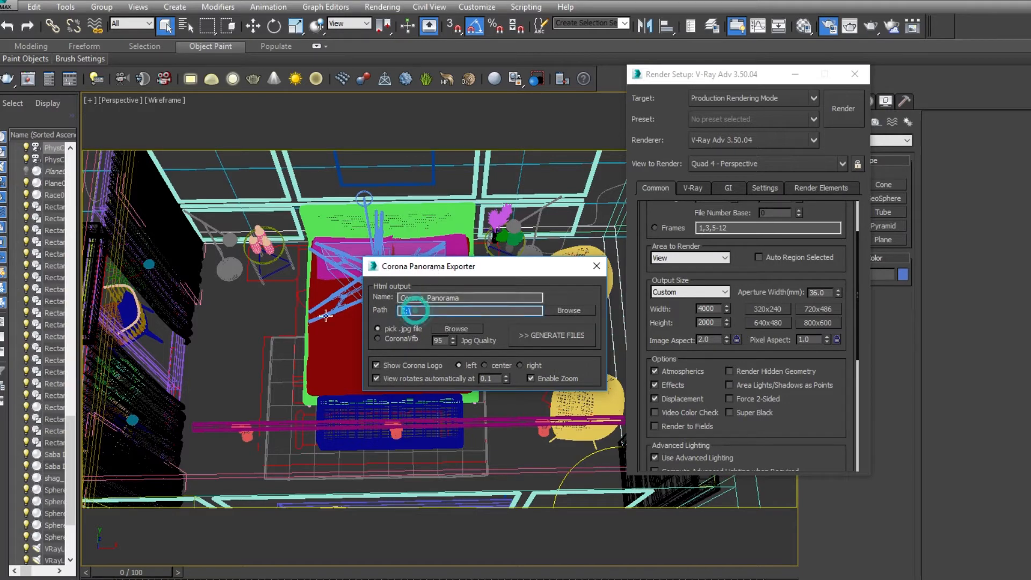
pyautogui.click(567, 310)
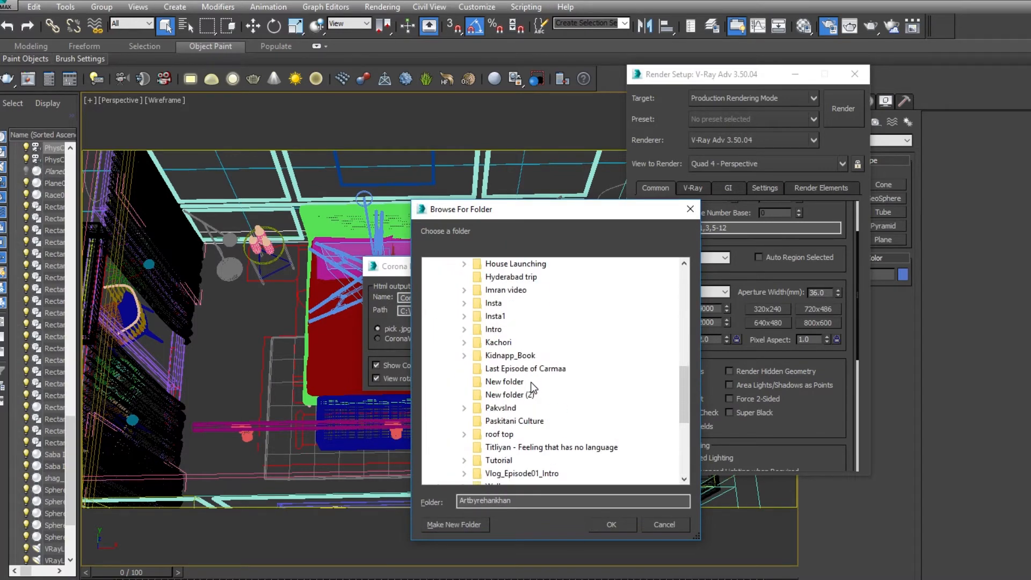
# Step: Set the export folder to Tip22 inside 30Tips_30 Days
pyautogui.scroll(-3)
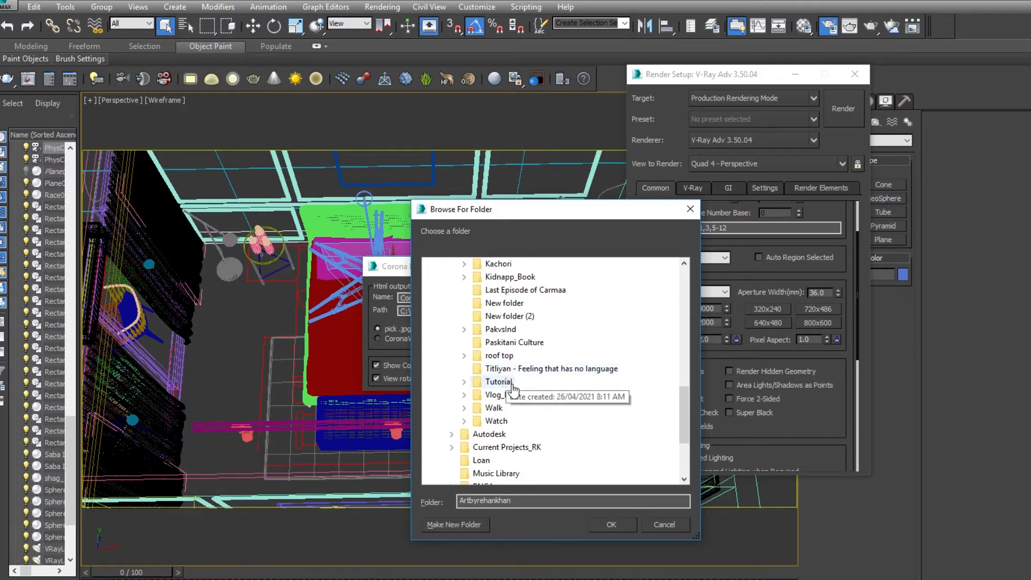
pyautogui.moveTo(513, 408)
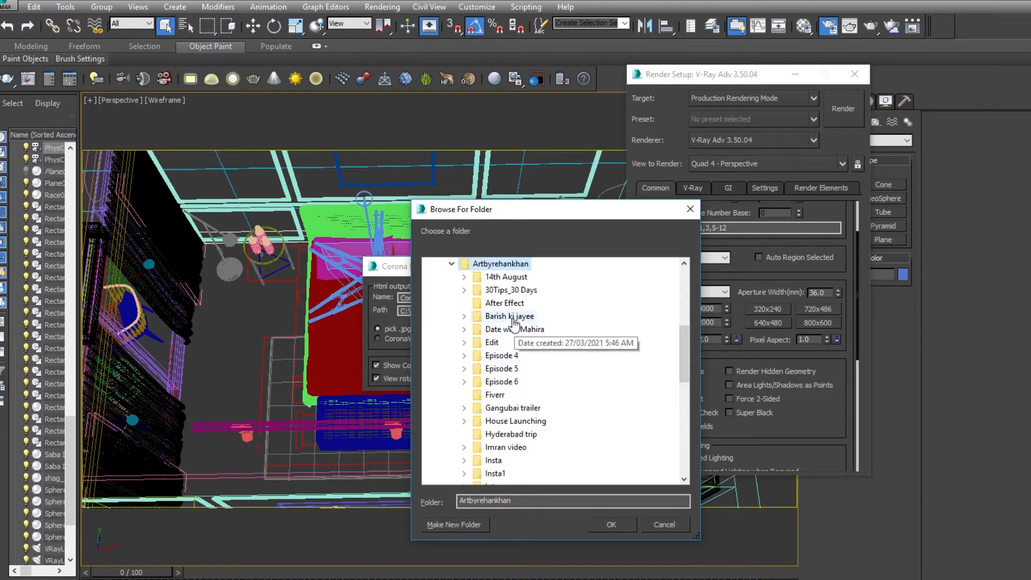
pyautogui.click(511, 291)
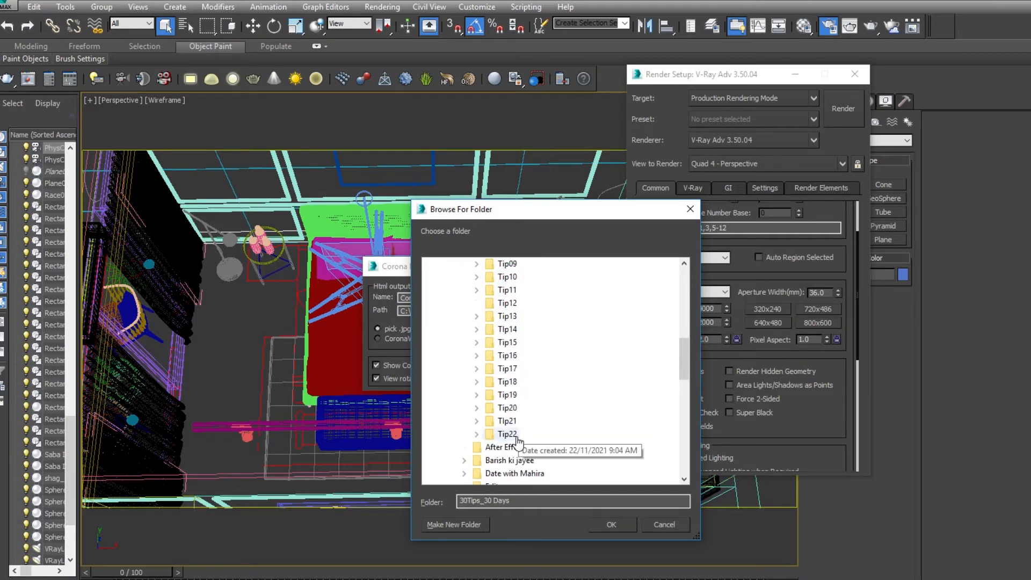
pyautogui.click(477, 408)
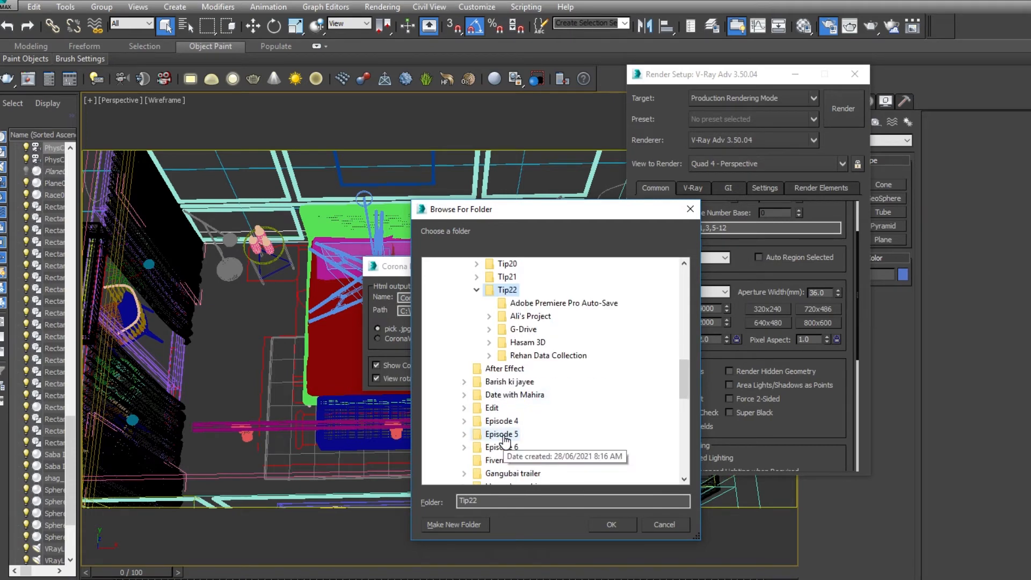
pyautogui.moveTo(526, 288)
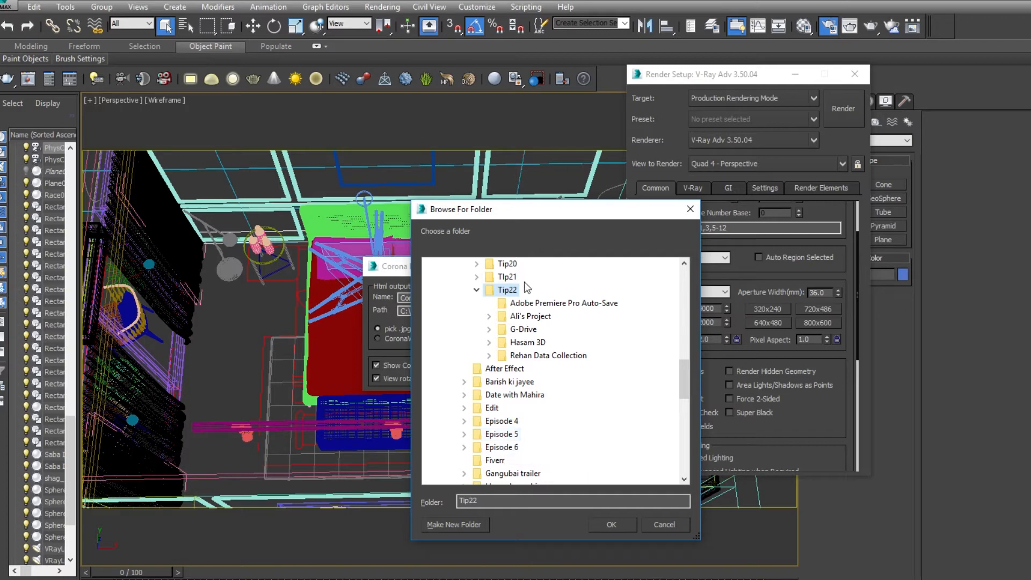
pyautogui.moveTo(513, 239)
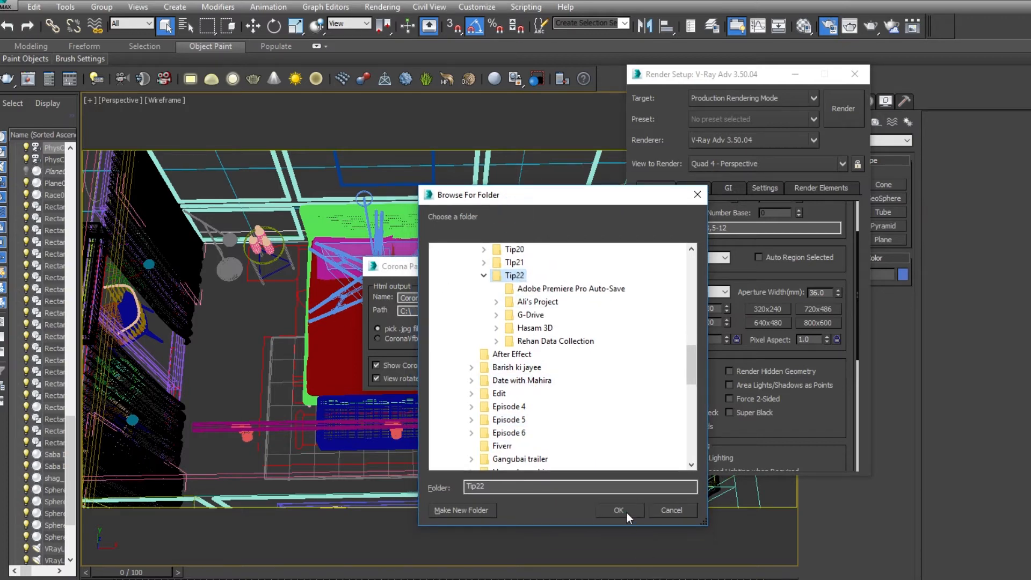
pyautogui.click(617, 510)
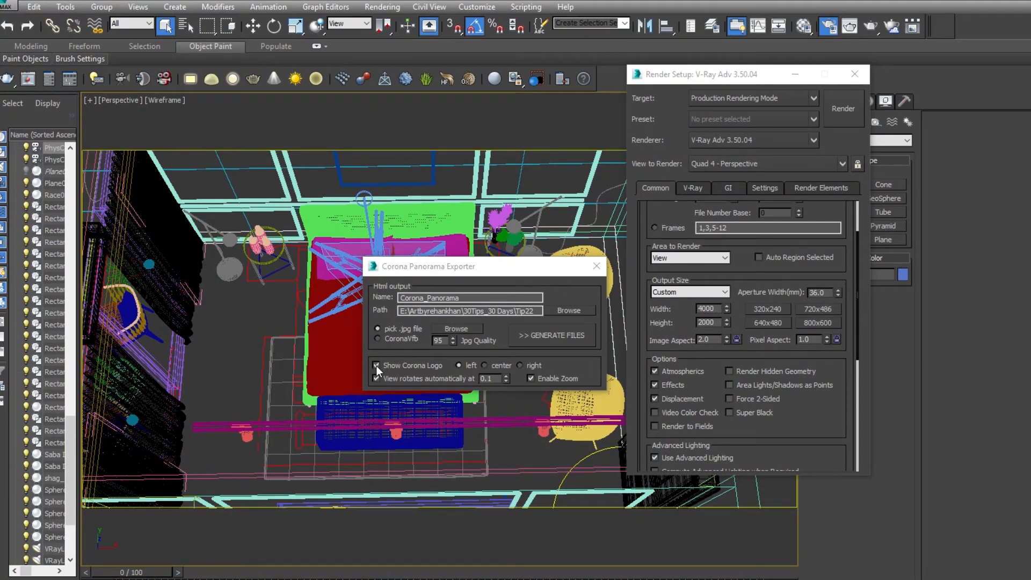
# Step: Turn off Show Corona Logo and generate the panorama HTML files
pyautogui.click(376, 366)
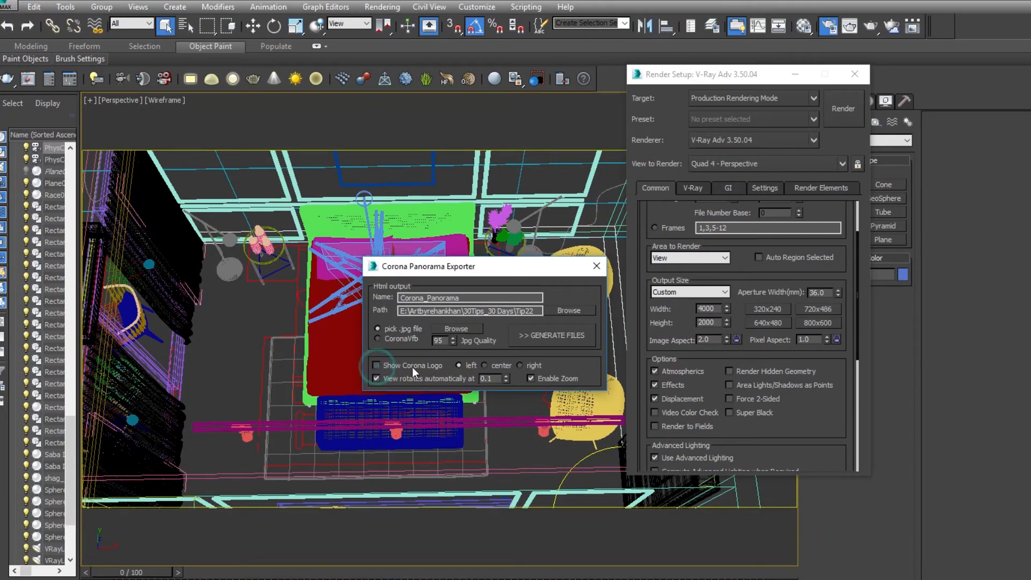
pyautogui.click(377, 365)
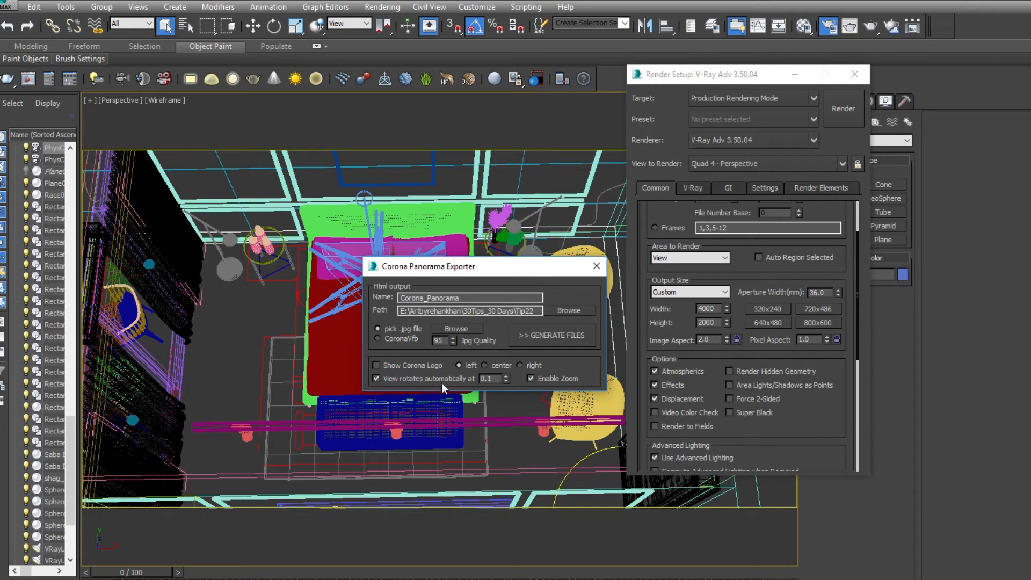
pyautogui.click(376, 378)
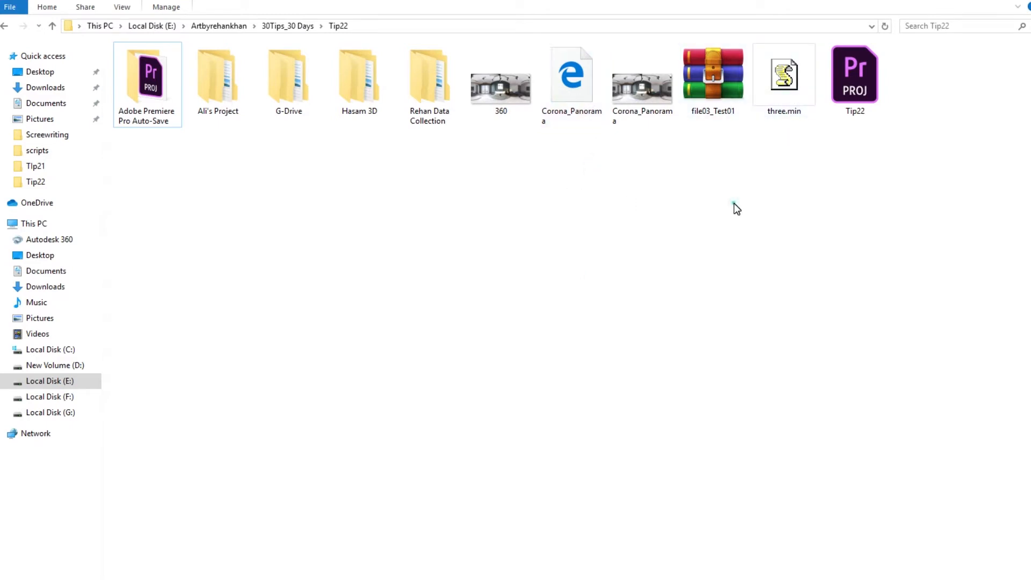
pyautogui.moveTo(571, 76)
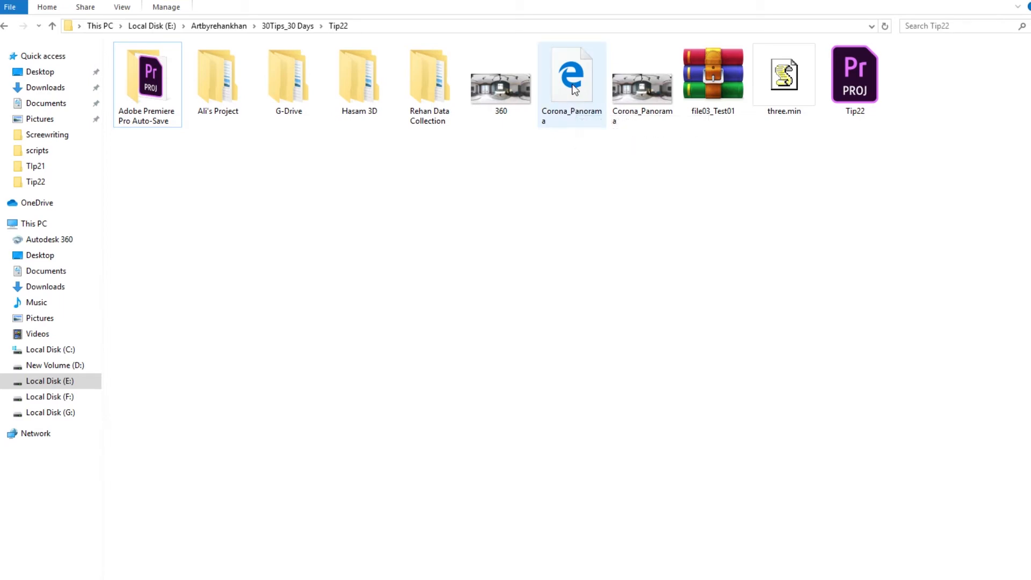
# Step: Open Corona_Panorama from the Tip22 folder in the web browser
pyautogui.doubleClick(572, 72)
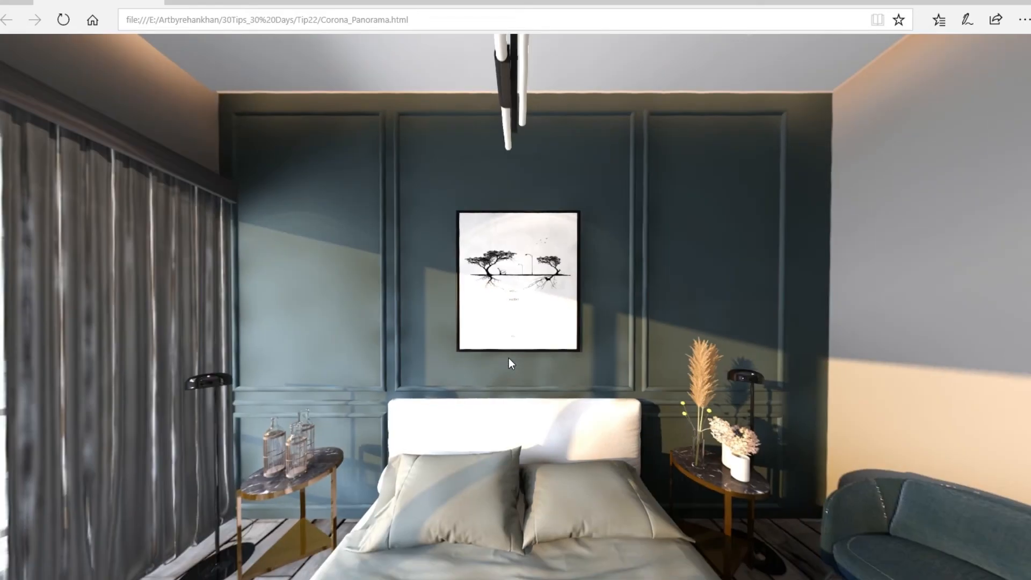